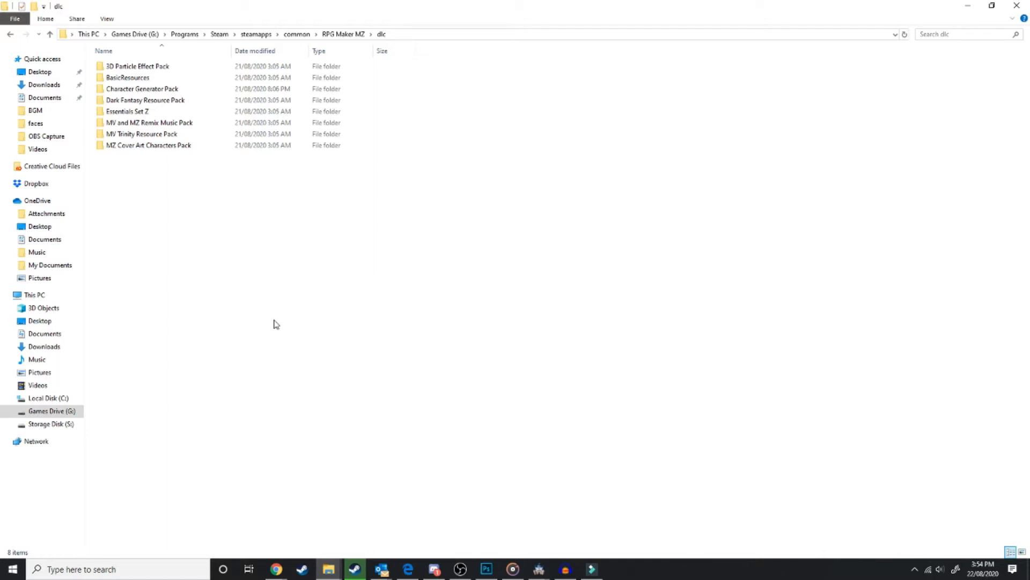
Step: From Steam's games library, open RPG Maker MZ's local files at the dlc folder
{"action": "left_click", "coordinate": [141, 89]}
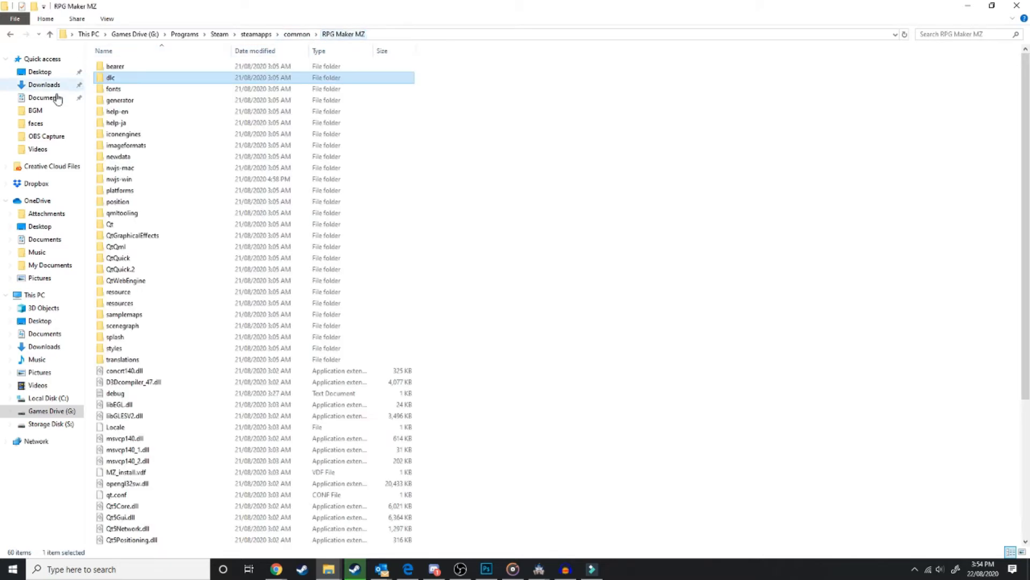
{"action": "double_click", "coordinate": [111, 77]}
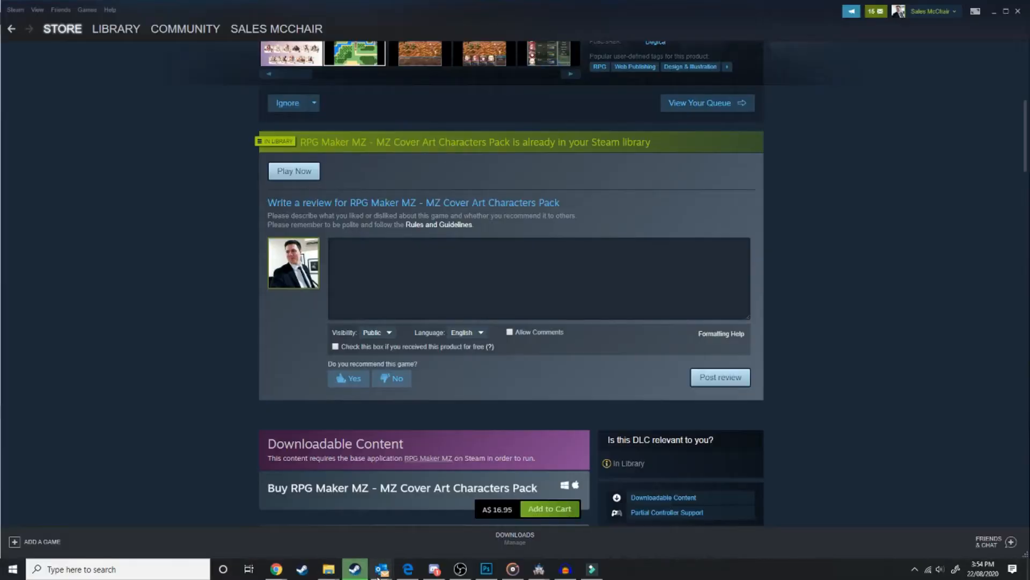
{"action": "left_click", "coordinate": [87, 9]}
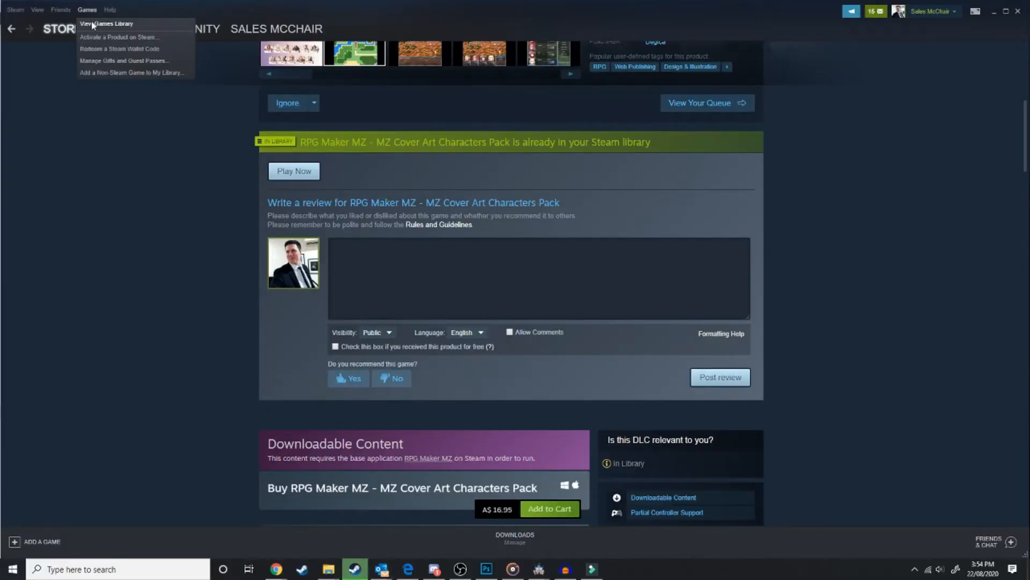
{"action": "left_click", "coordinate": [105, 24]}
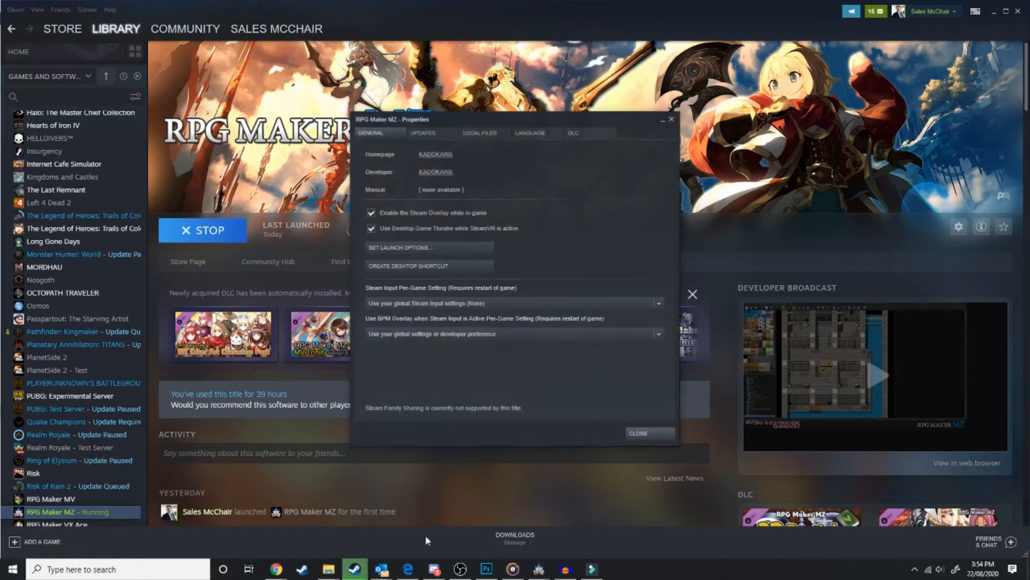
{"action": "left_click", "coordinate": [480, 132]}
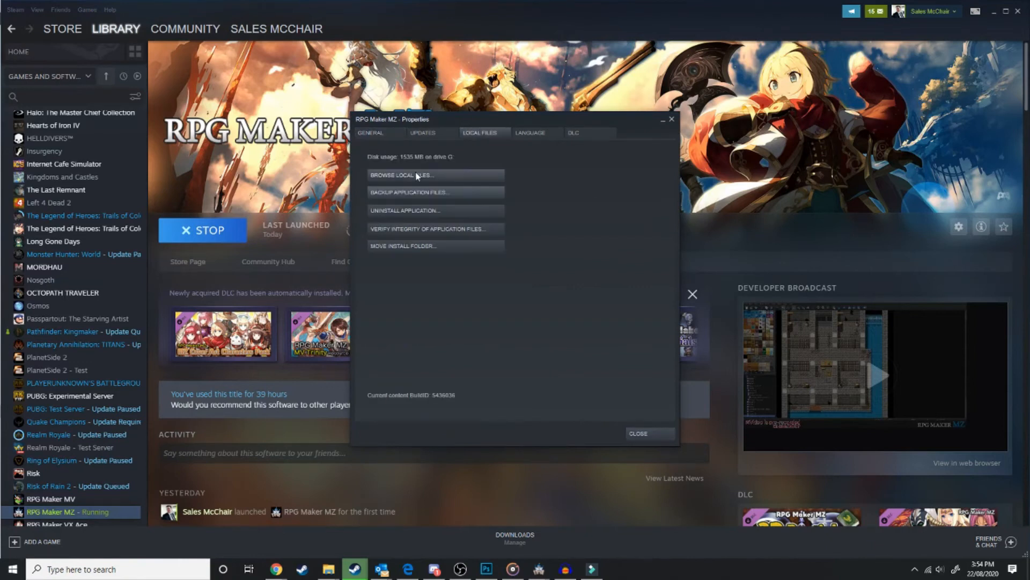
{"action": "left_click", "coordinate": [402, 175]}
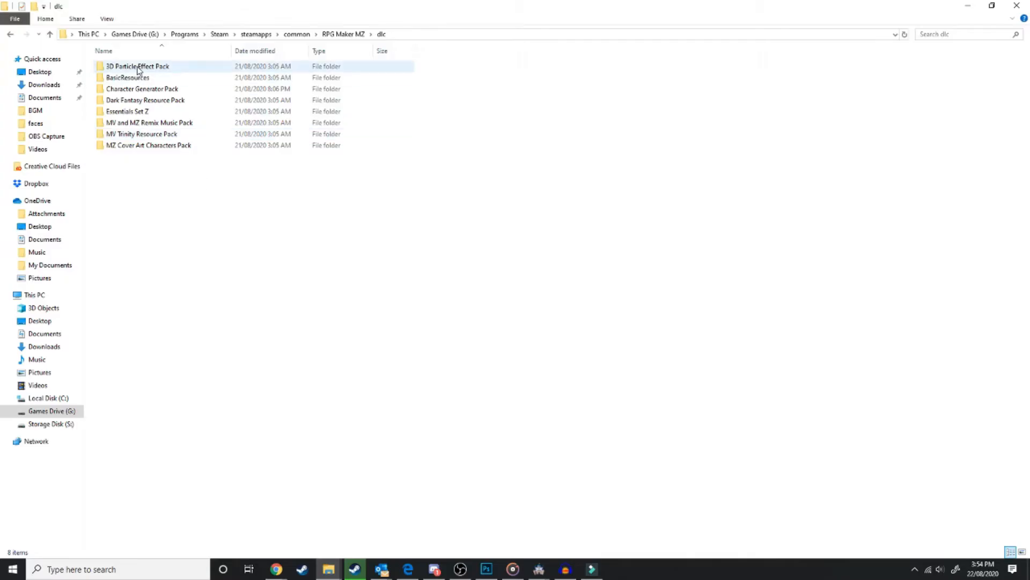
Step: Select and copy all 103 files in the 3D Particle Effect Pack's effects folder
{"action": "double_click", "coordinate": [138, 65]}
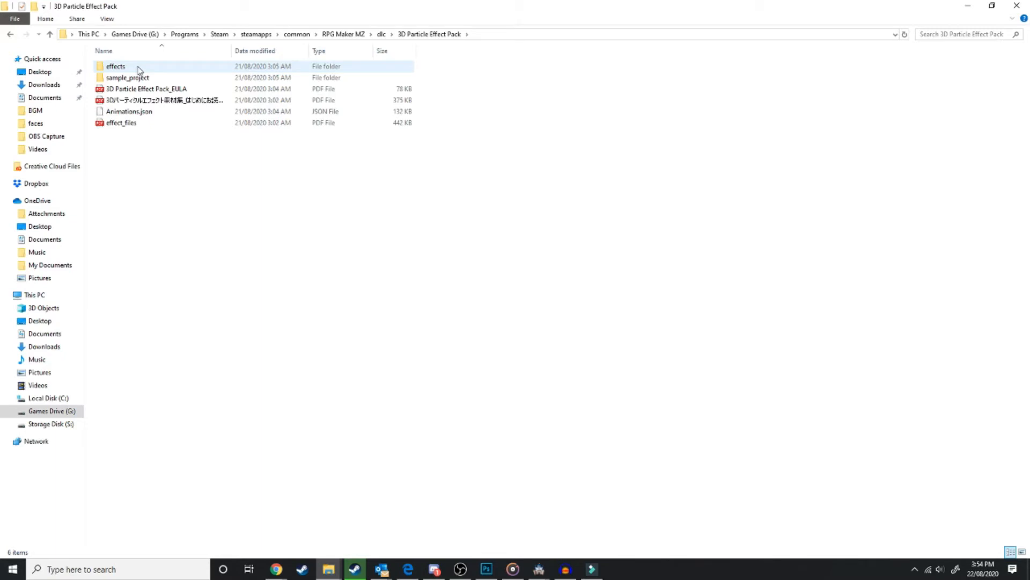
{"action": "mouse_move", "coordinate": [121, 70]}
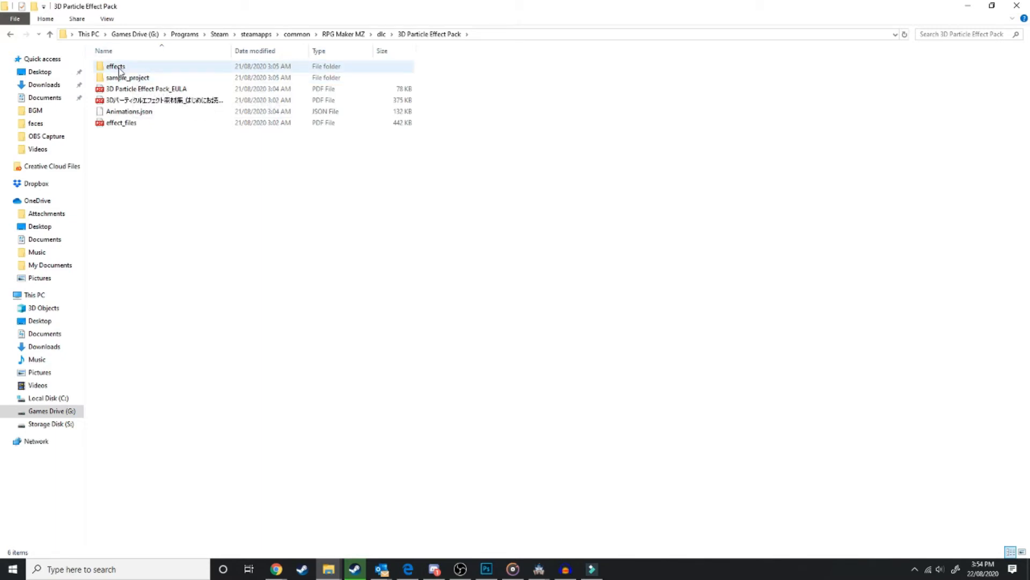
{"action": "double_click", "coordinate": [115, 65]}
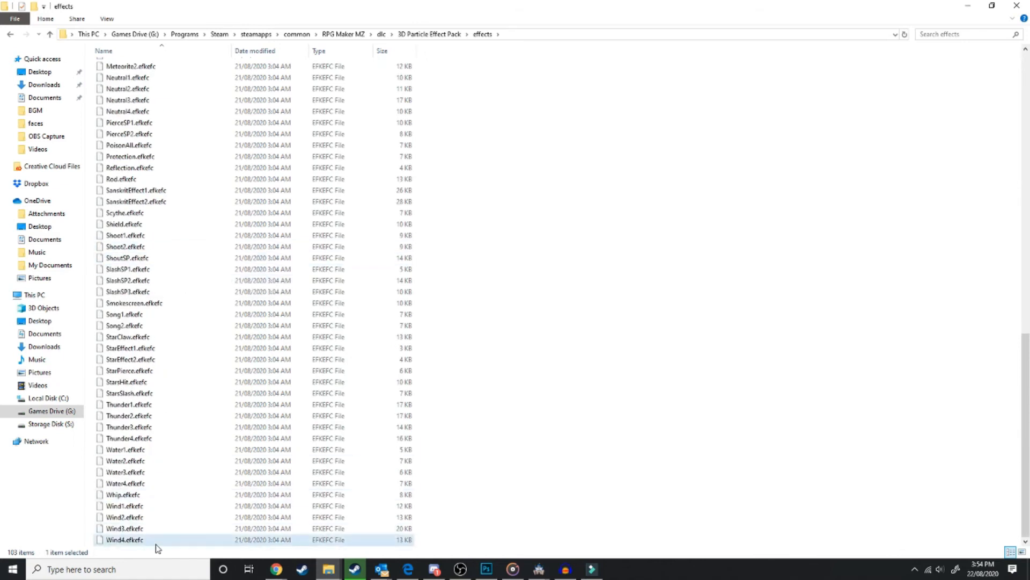
{"action": "key", "text": "ctrl+a"}
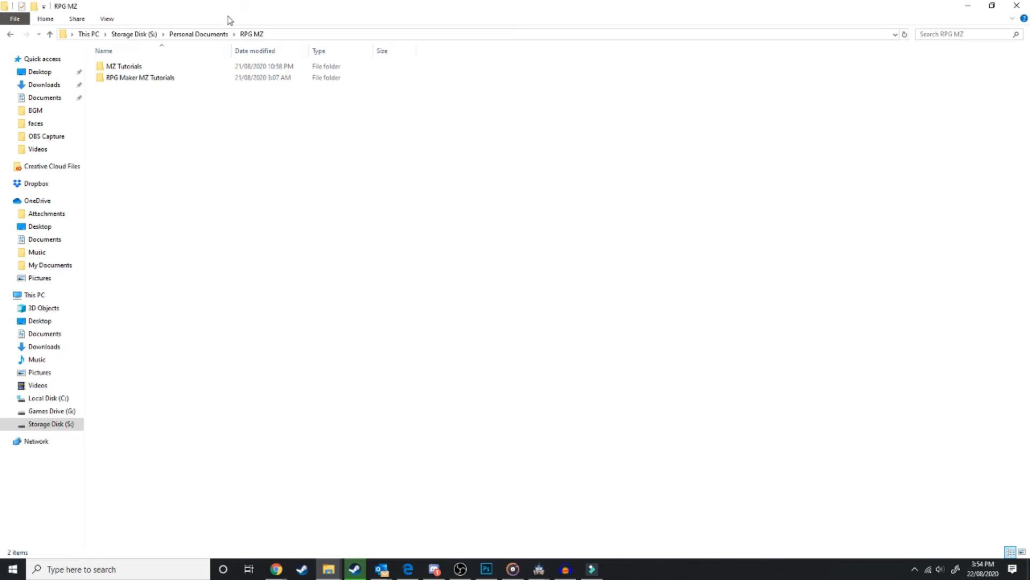
{"action": "mouse_move", "coordinate": [141, 77]}
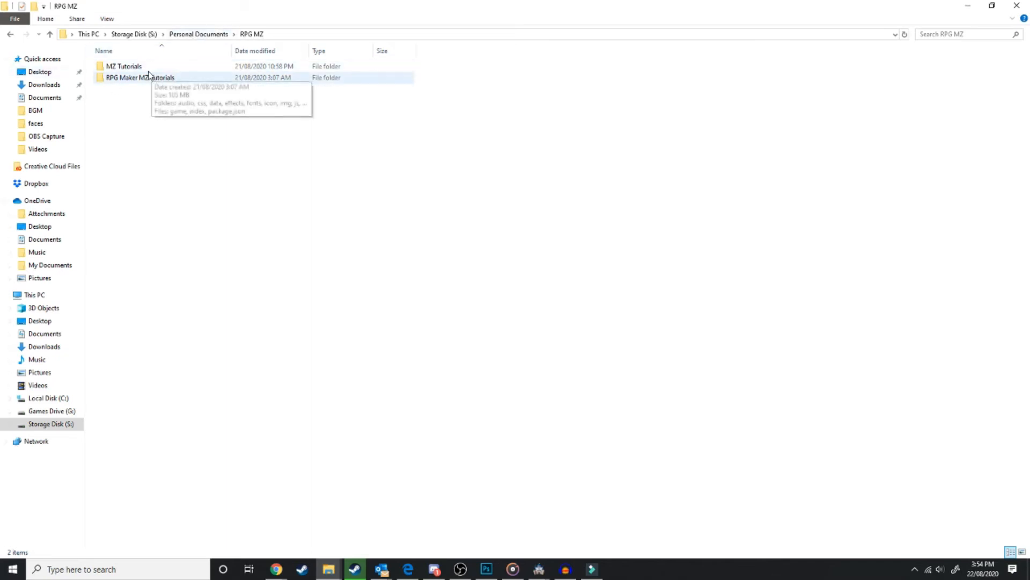
Step: Paste the effects into MZ Tutorials' effects folder, replacing the 55 same-named files
{"action": "double_click", "coordinate": [123, 65]}
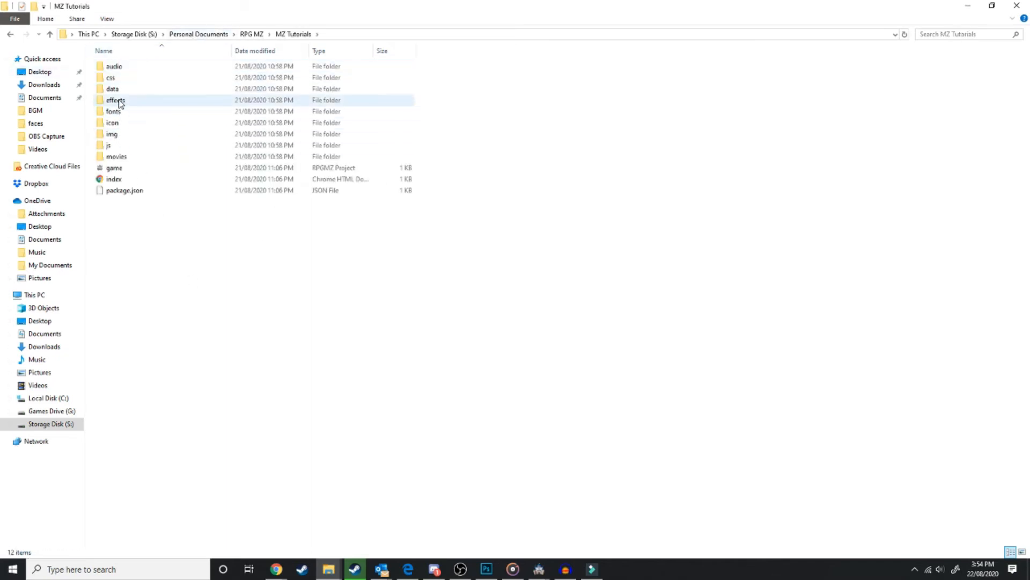
{"action": "double_click", "coordinate": [115, 100]}
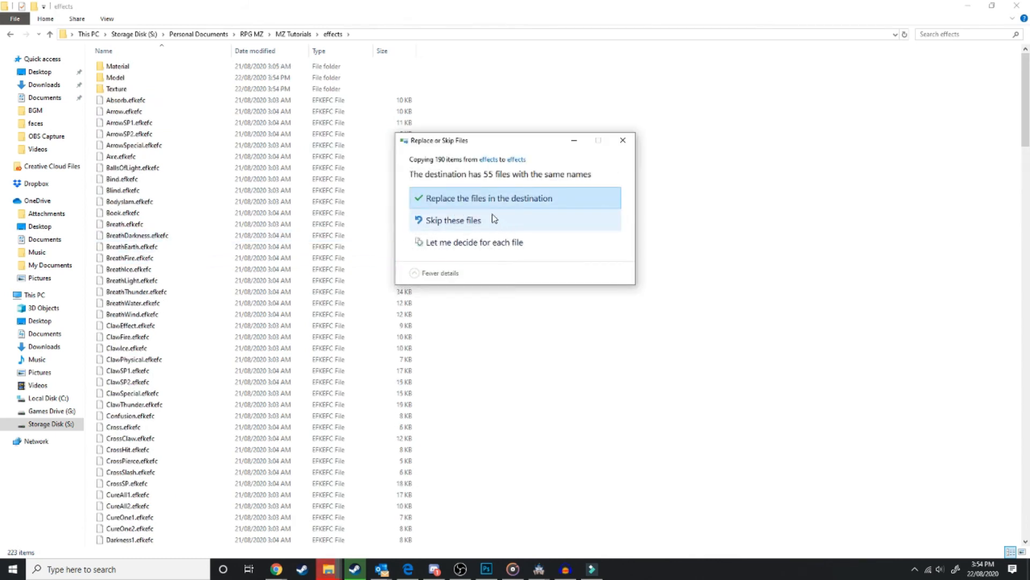
{"action": "left_click", "coordinate": [488, 198]}
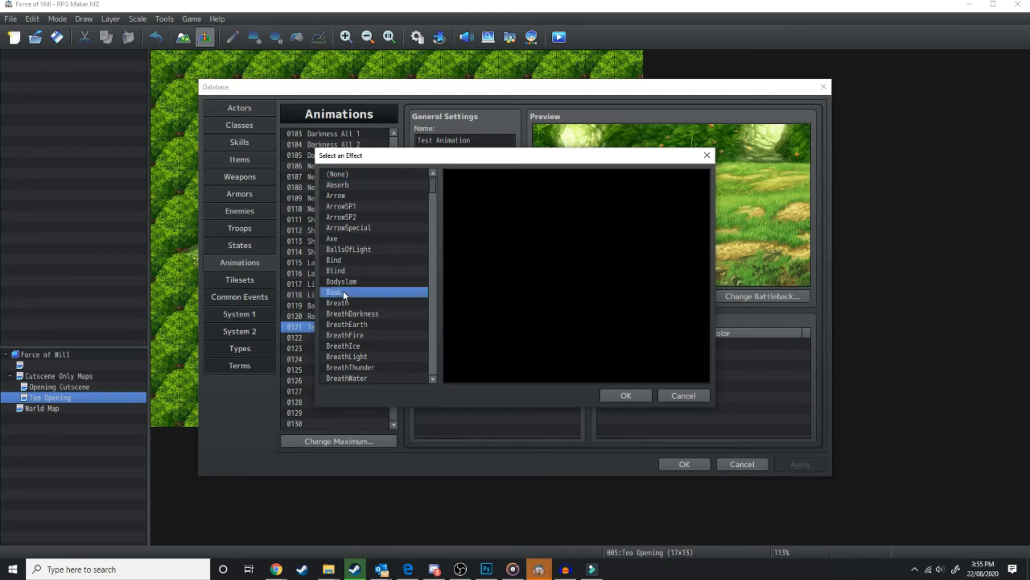
Step: Set 0121 Test Animation's filename to the ArrowSP2 particle effect
{"action": "left_click", "coordinate": [336, 196]}
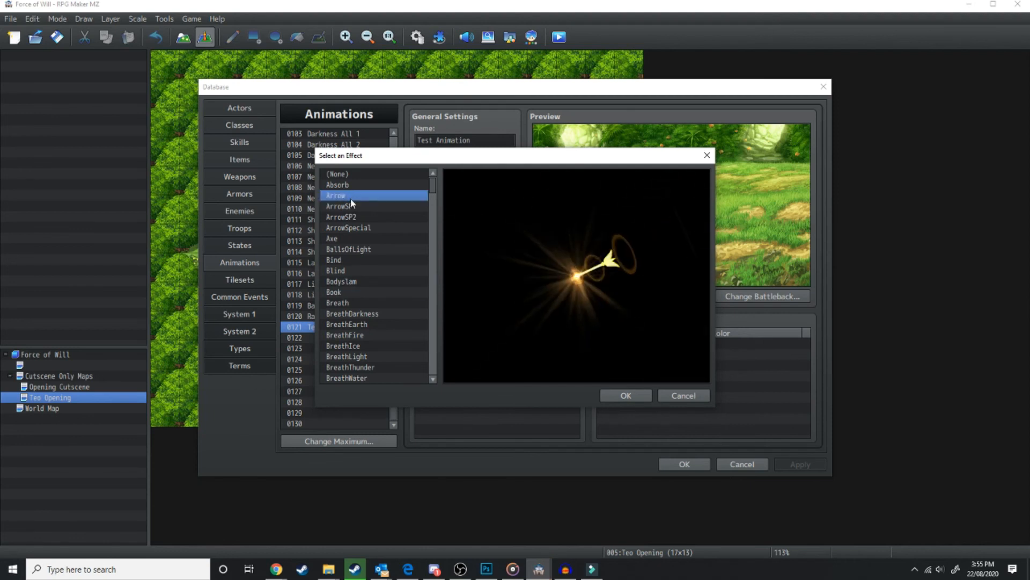
{"action": "left_click", "coordinate": [624, 395]}
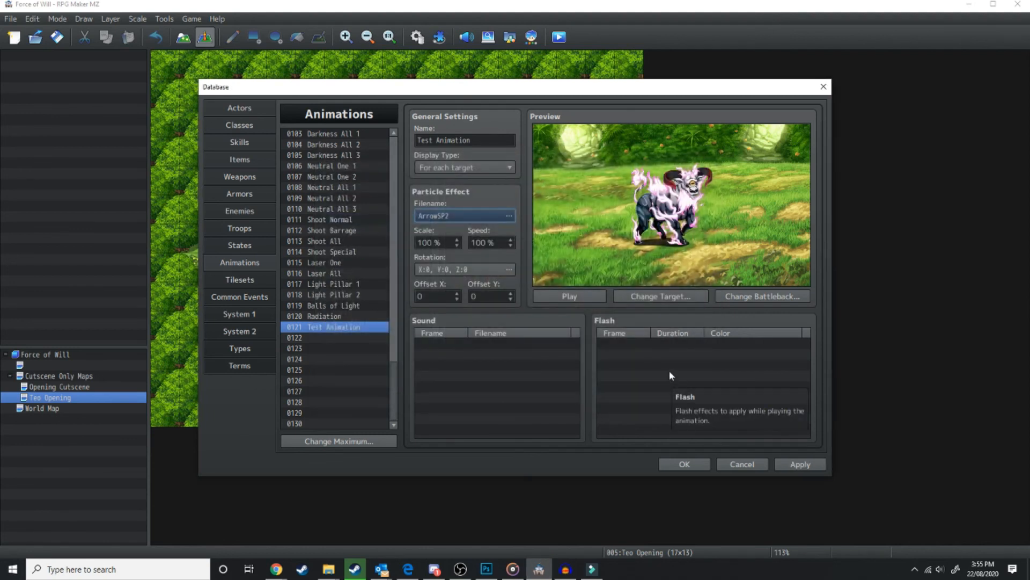